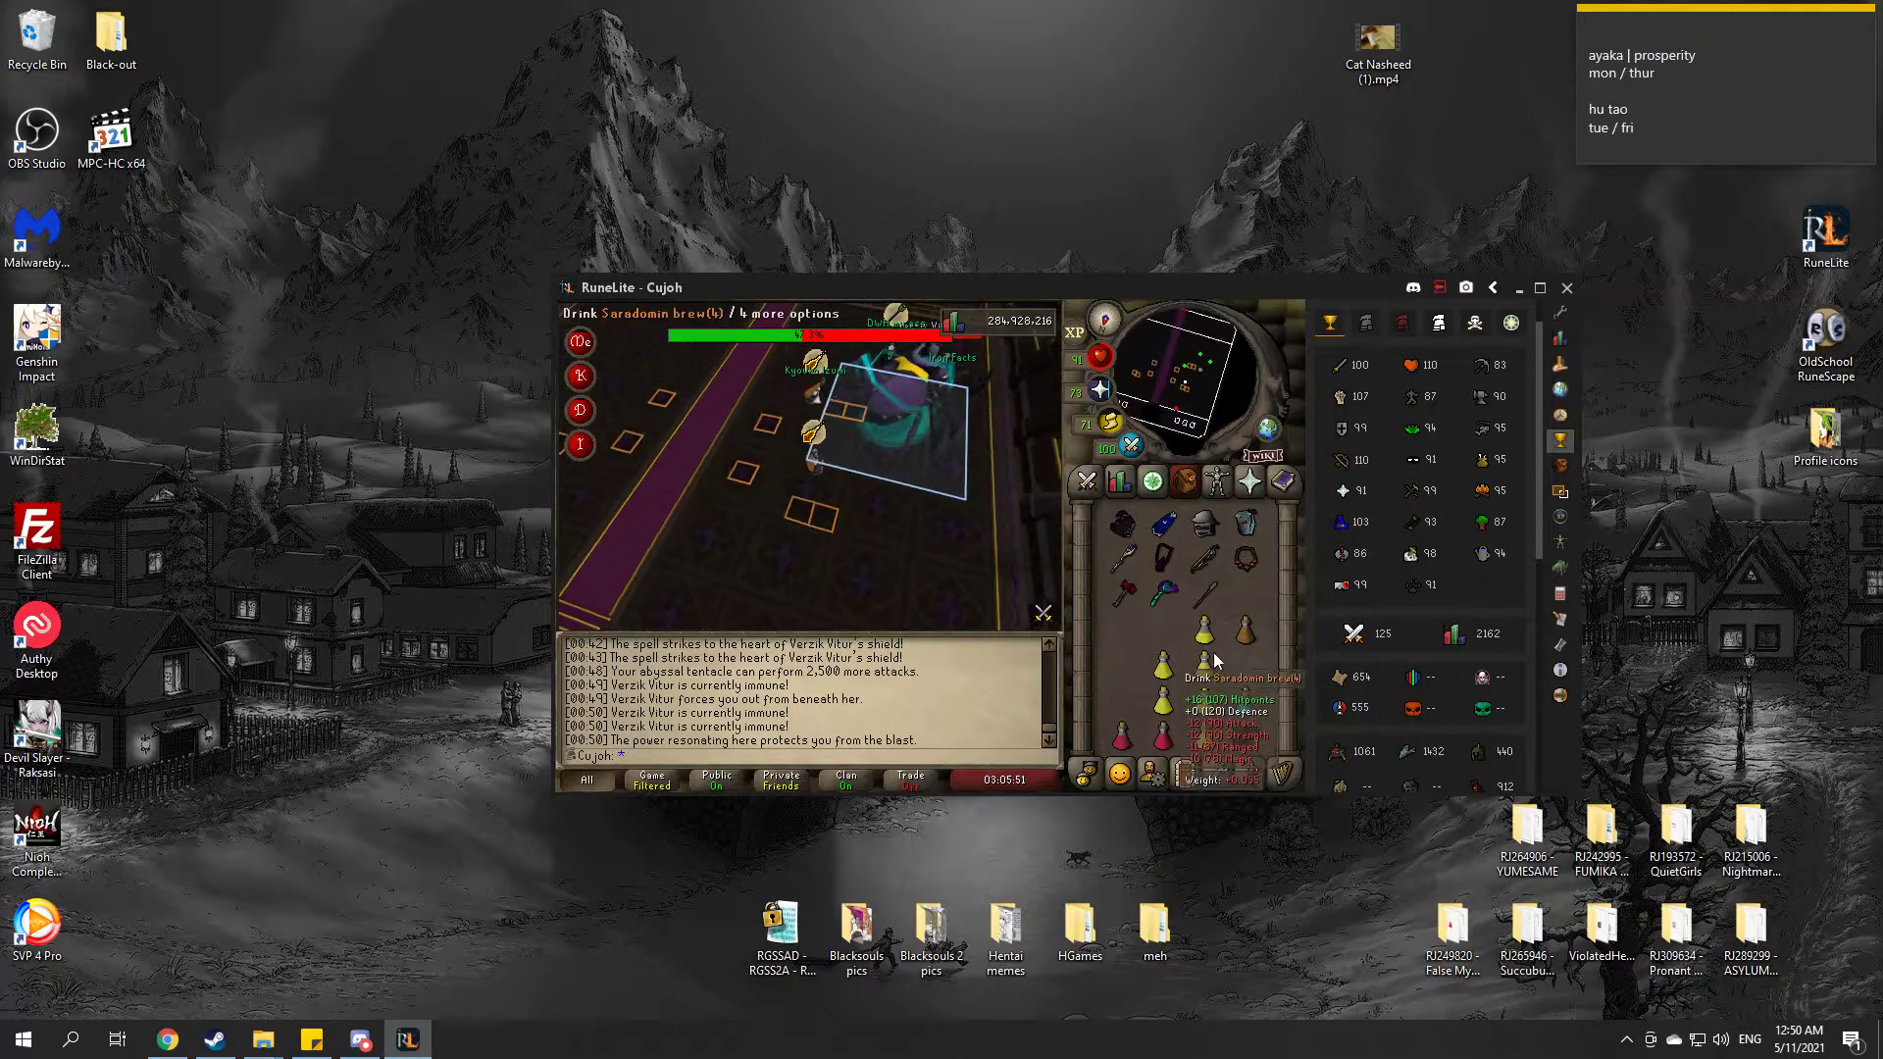
# Step: Drink a Saradomin brew dose from the inventory, leaving one dose
pyautogui.click(1161, 631)
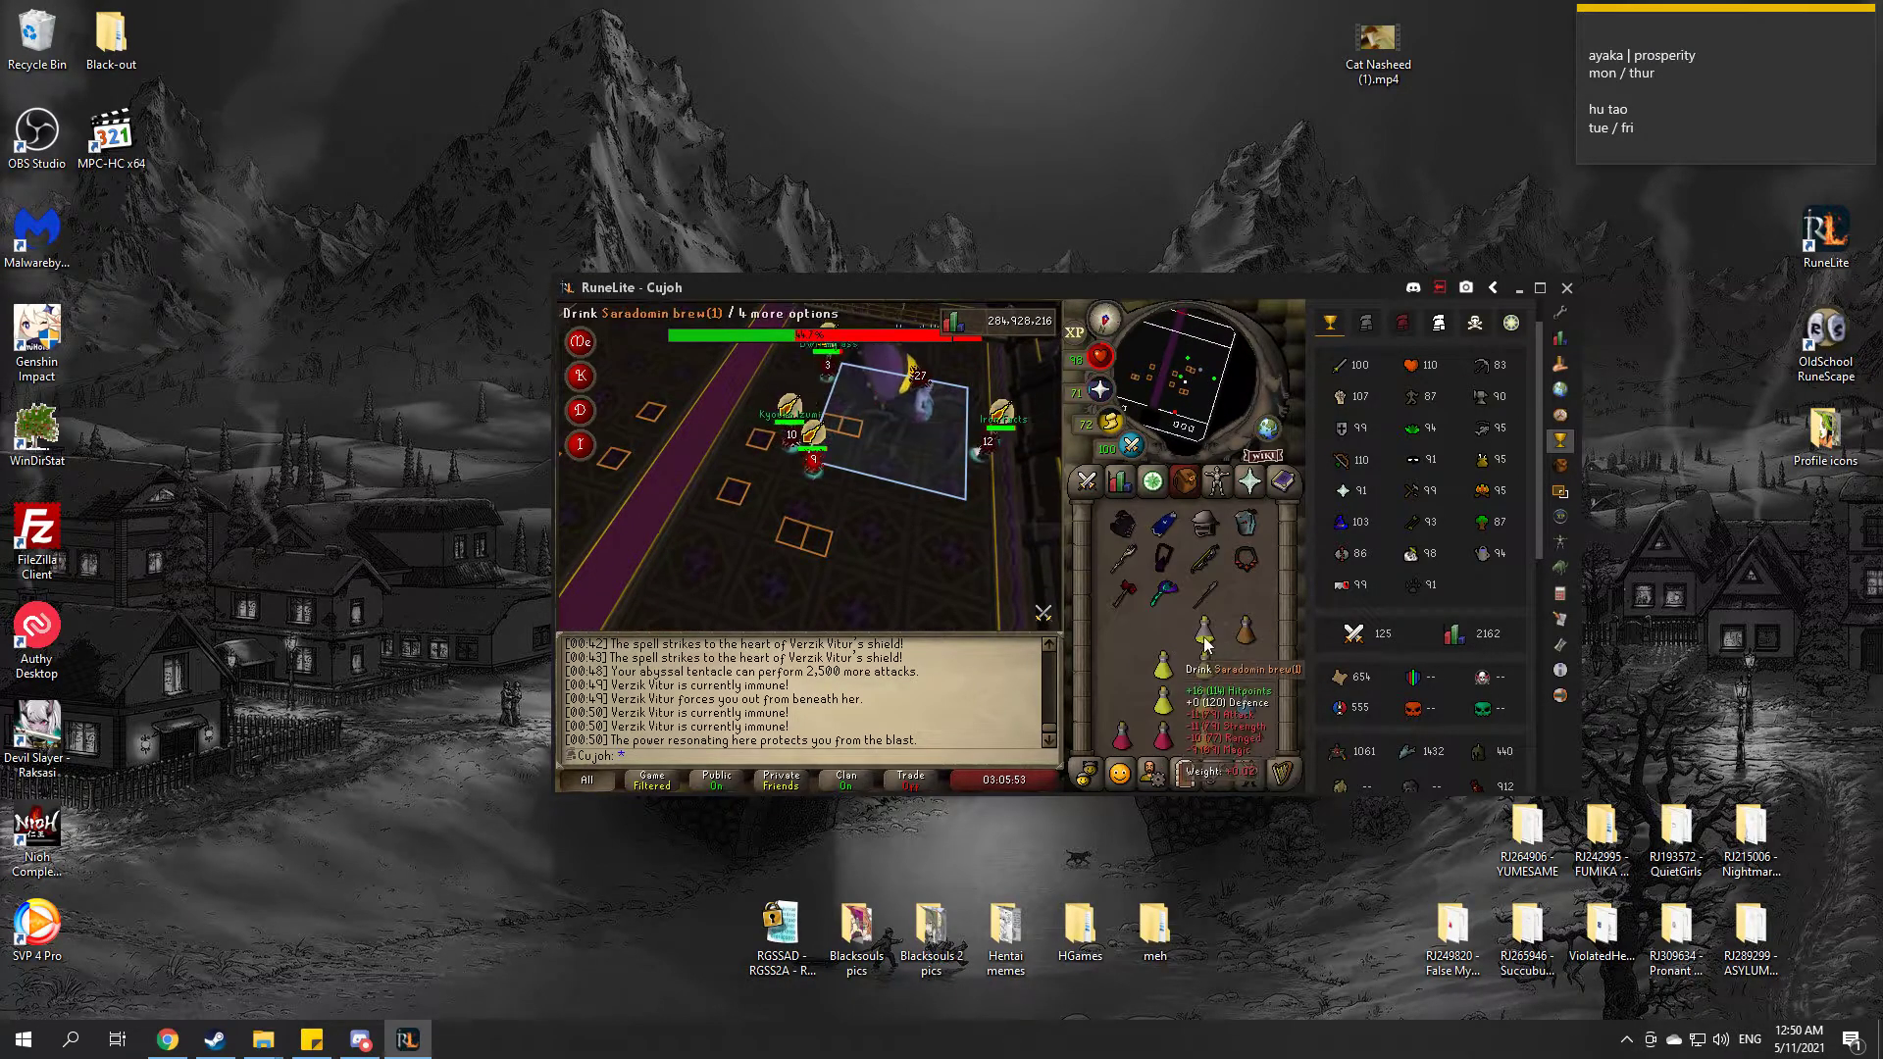
pyautogui.moveTo(1159, 703)
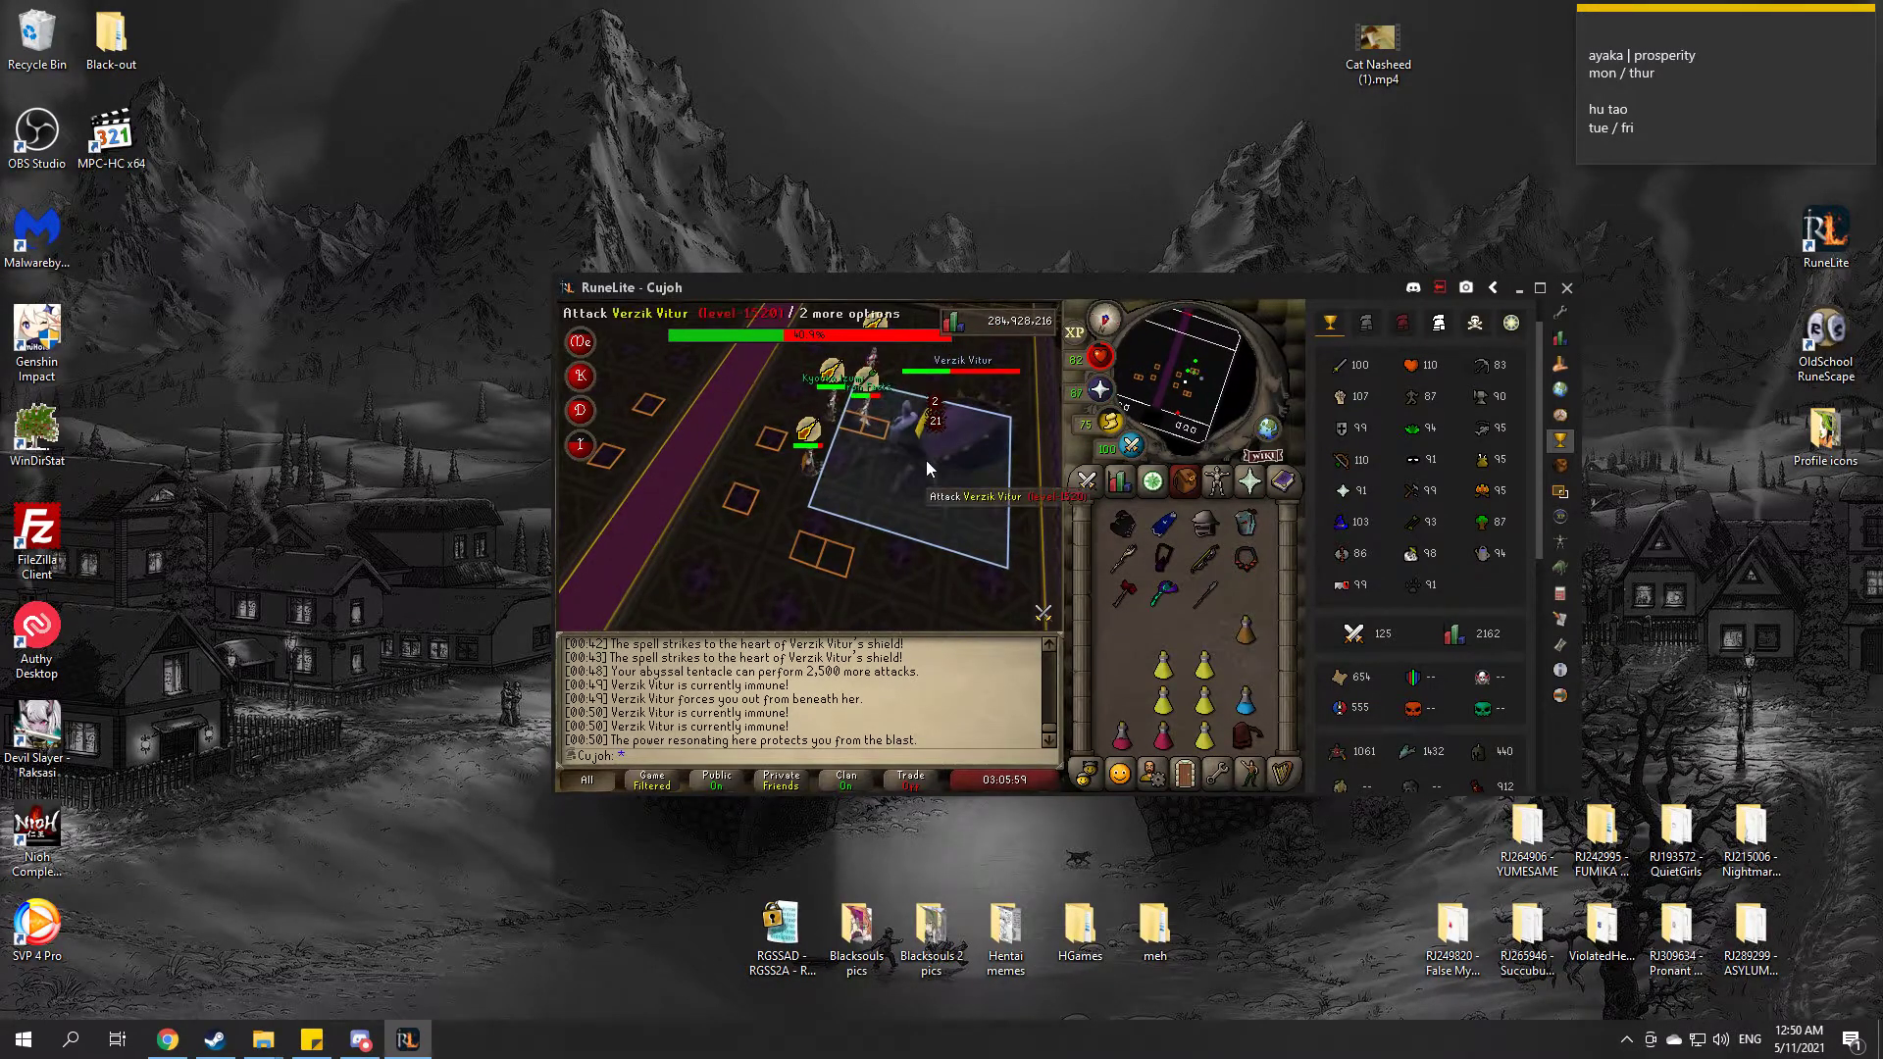
# Step: Attack Verzik Vitur to keep damaging her
pyautogui.click(1247, 481)
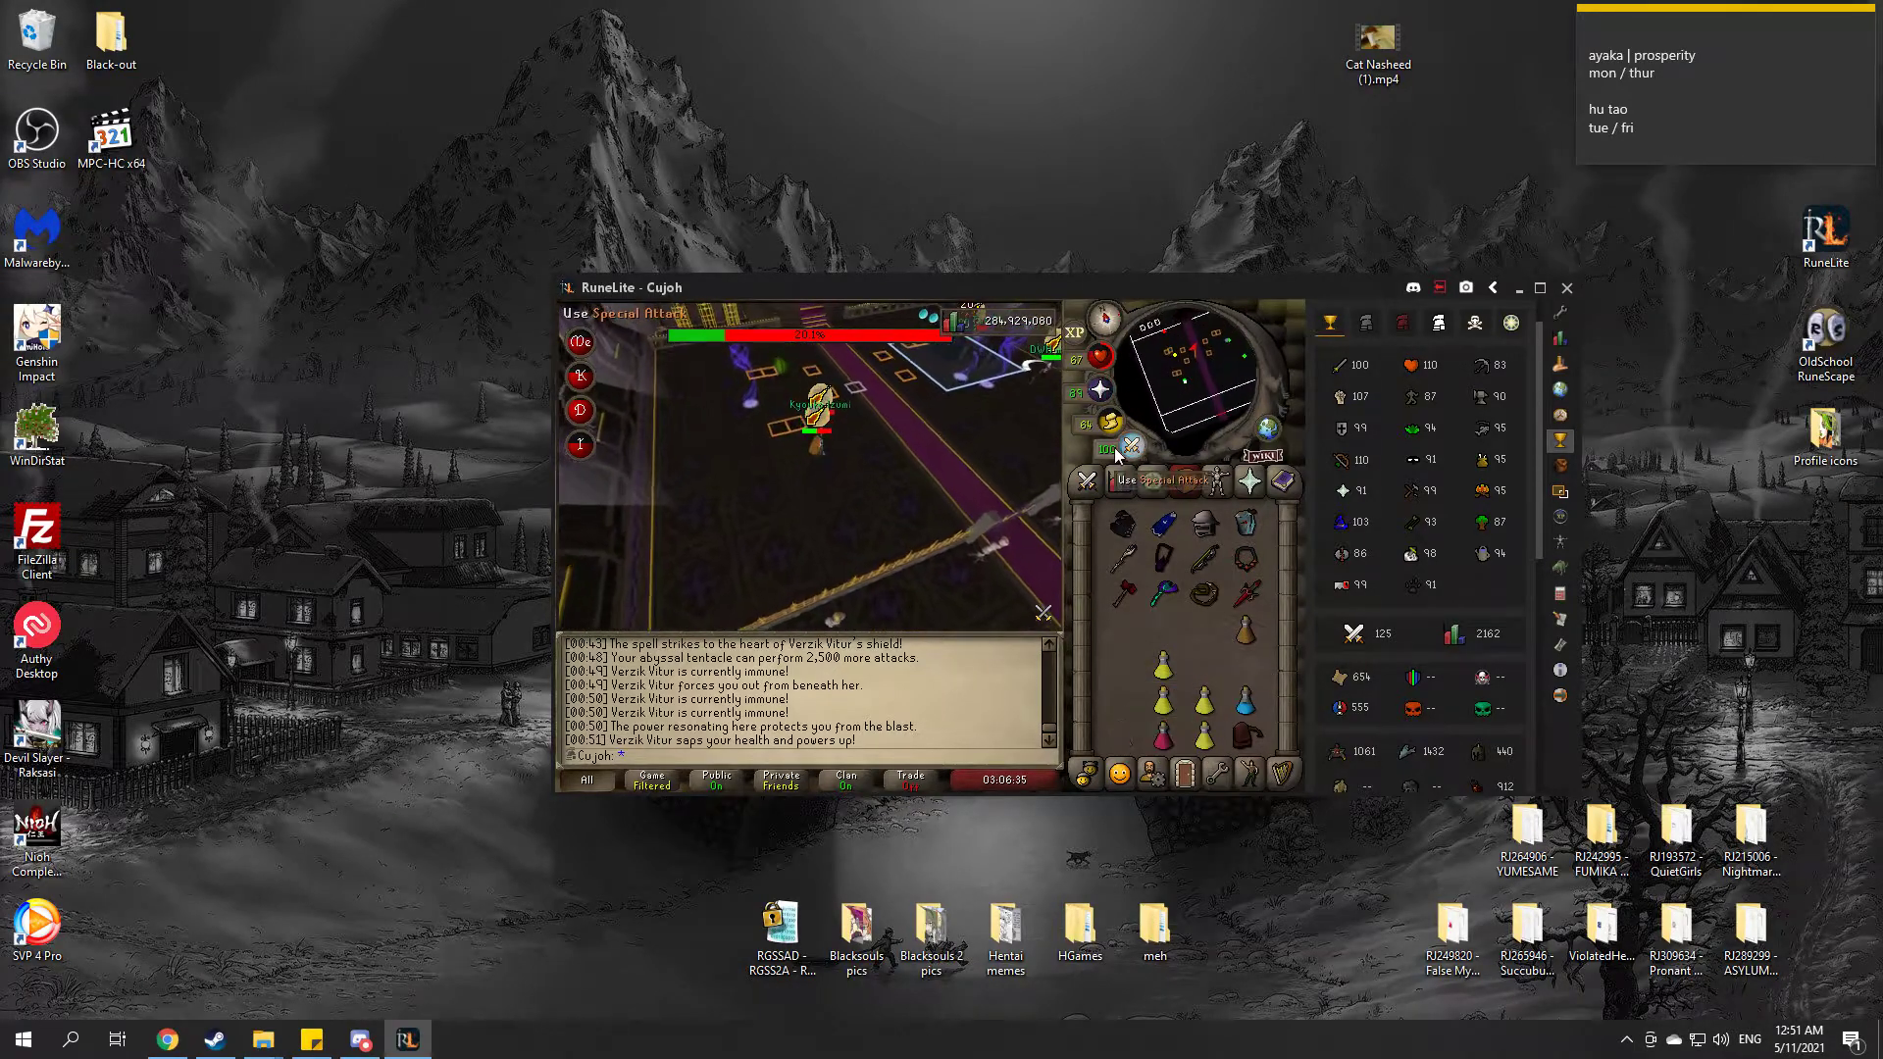
# Step: Enable the special attack via the orb beside the minimap
pyautogui.click(968, 513)
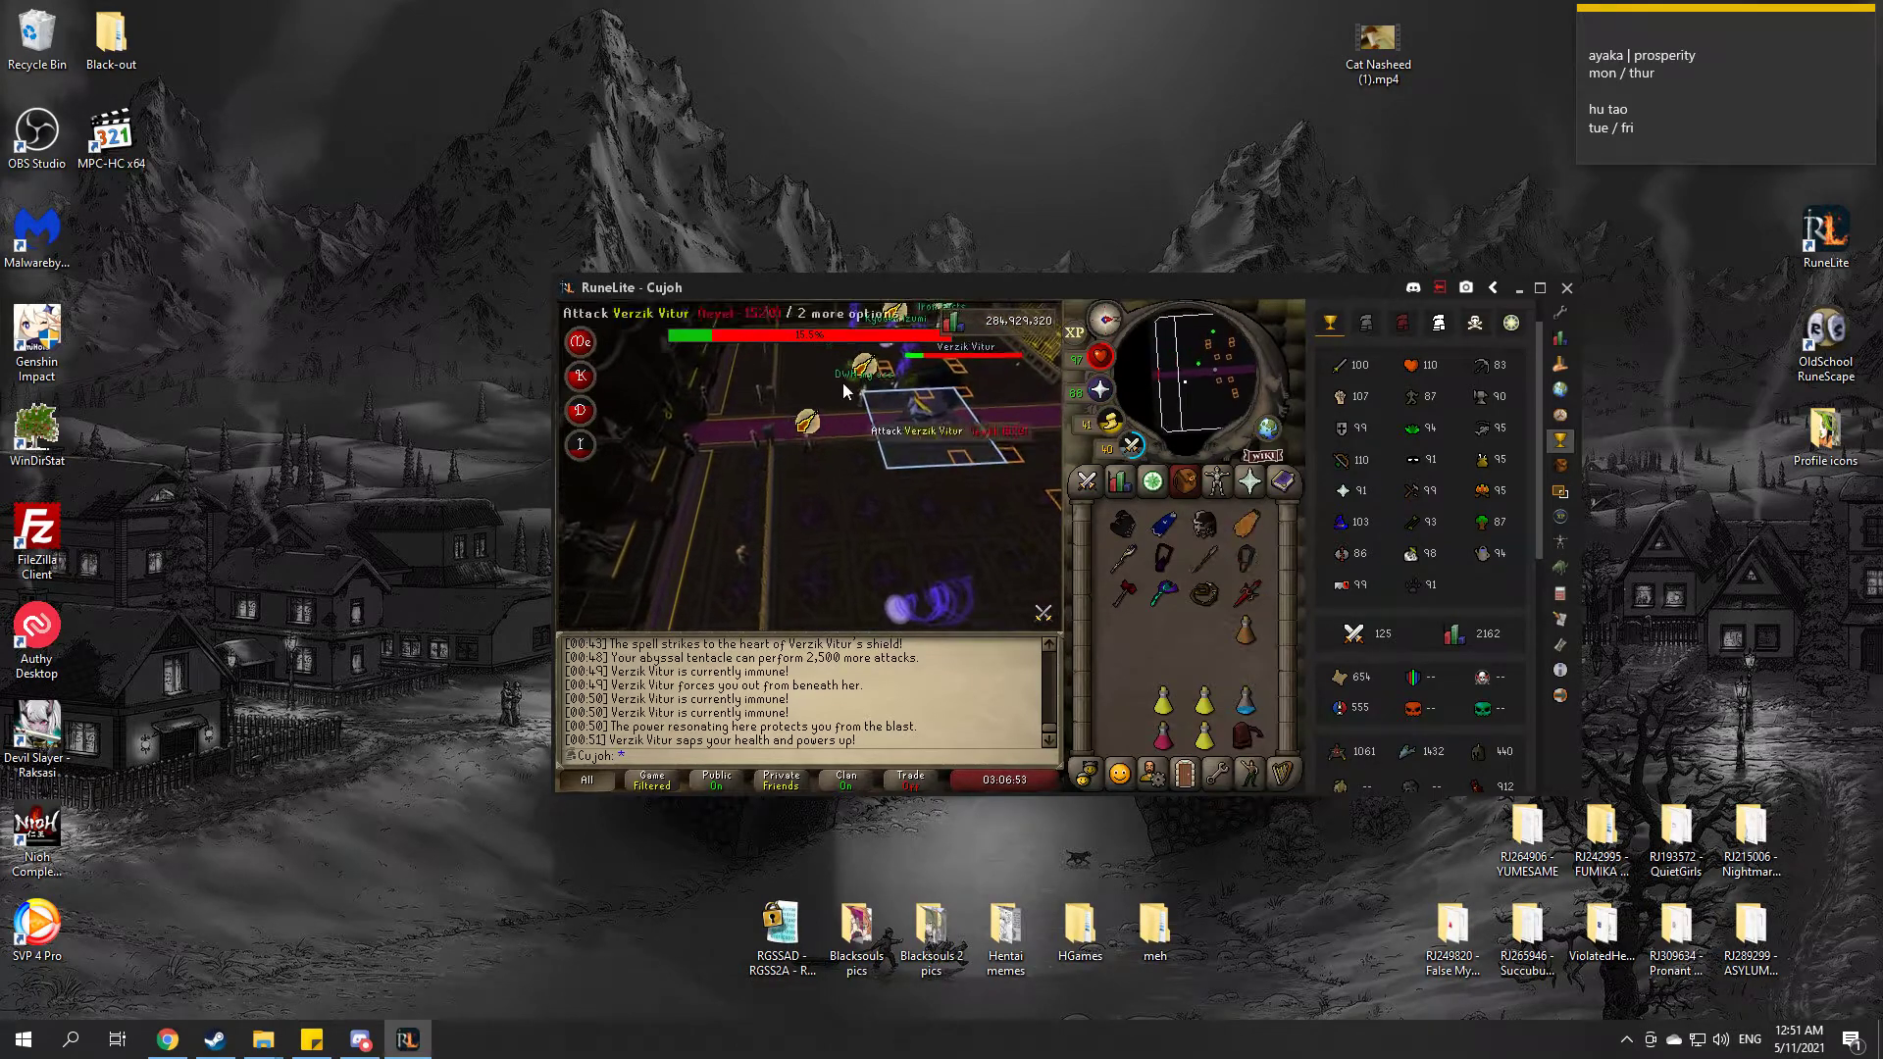
# Step: Attack Verzik Vitur again and bring up her right-click options menu
pyautogui.click(805, 375)
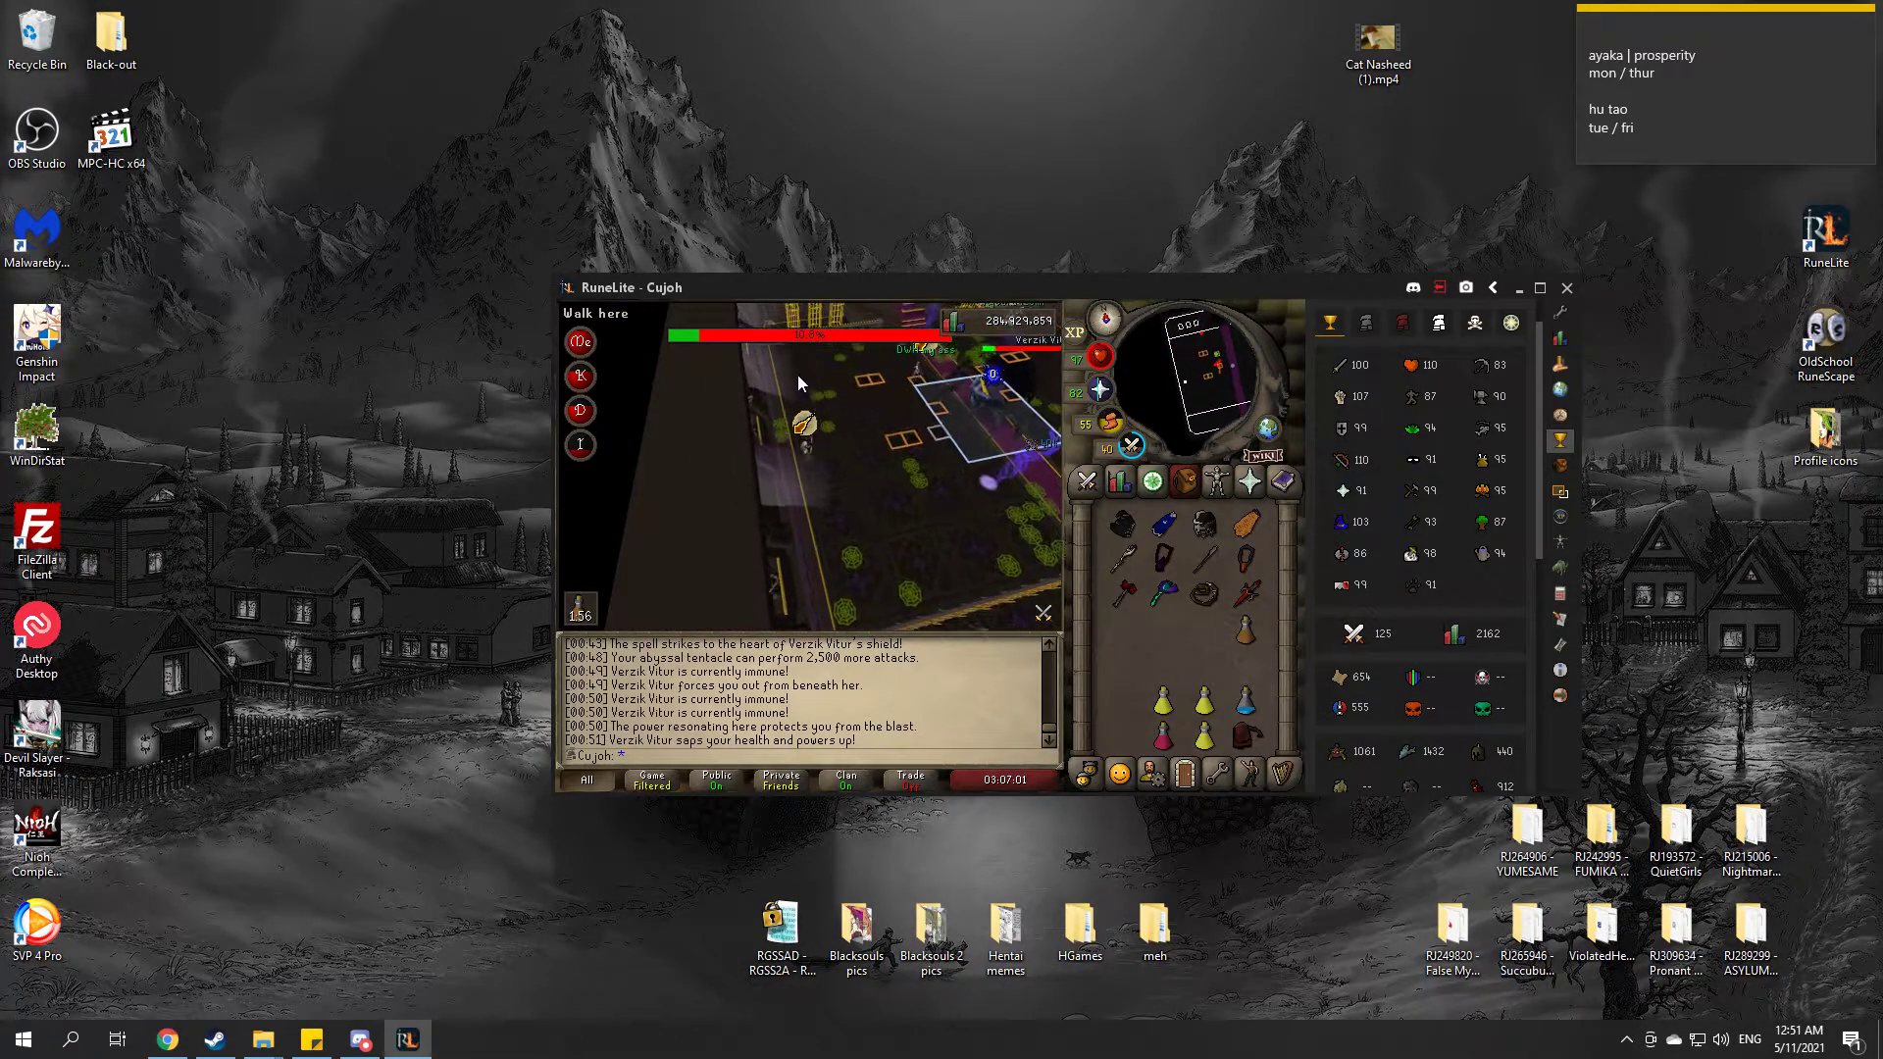
pyautogui.rightClick(948, 408)
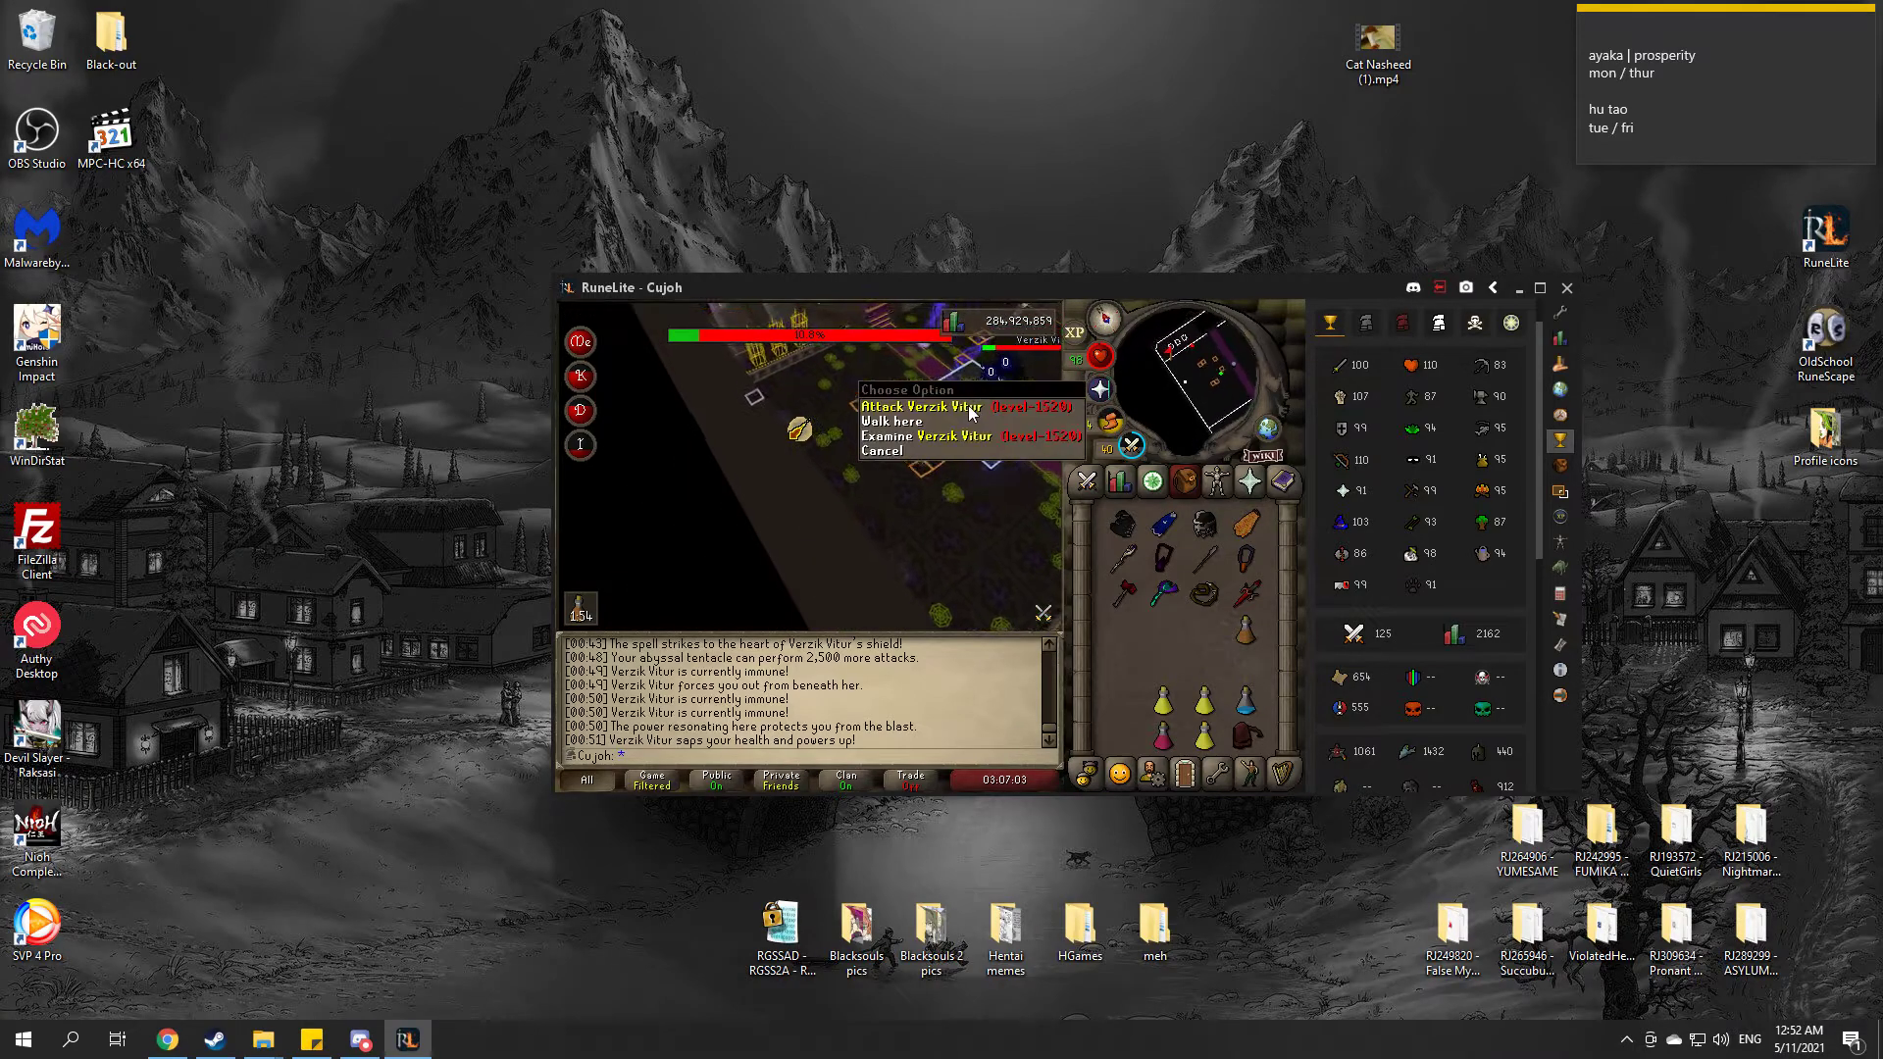